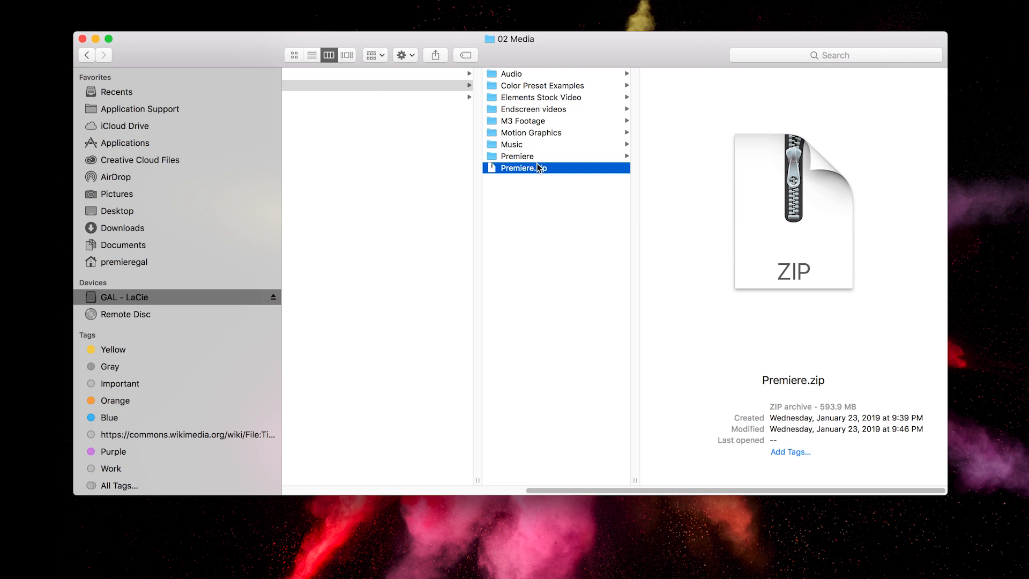
{"action": "mouse_move", "coordinate": [549, 175]}
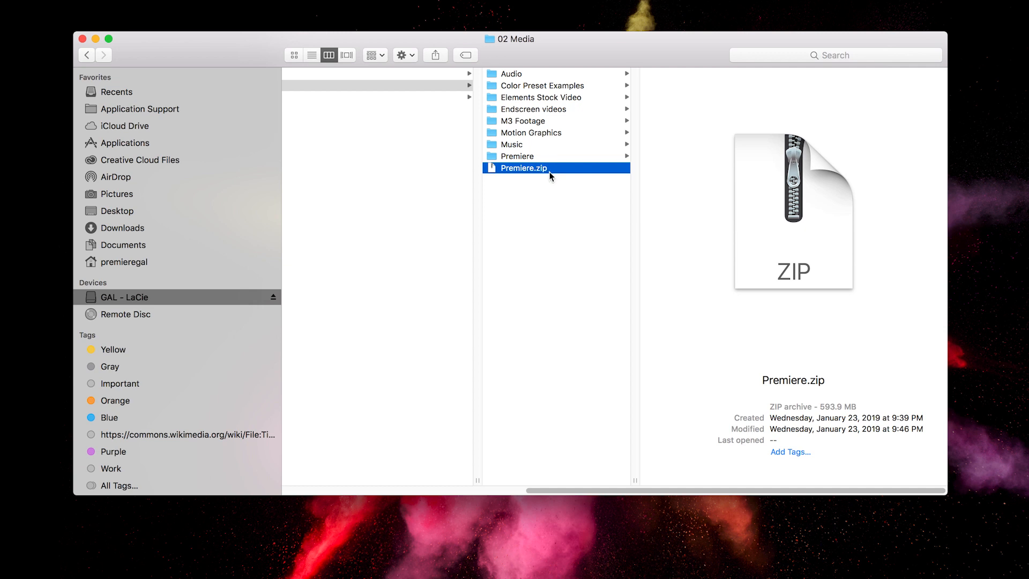
{"action": "mouse_move", "coordinate": [531, 172]}
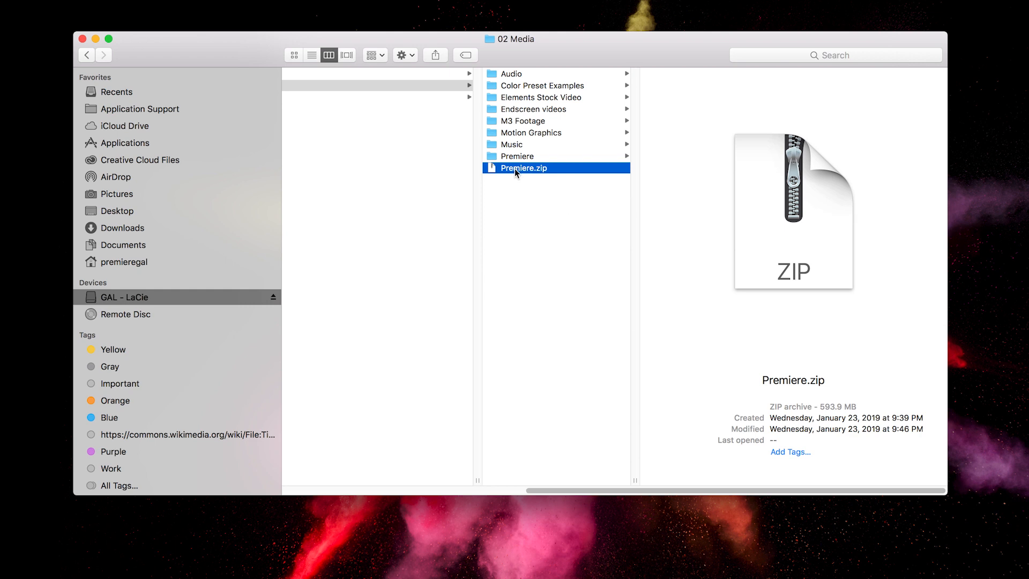
{"action": "mouse_move", "coordinate": [516, 161]}
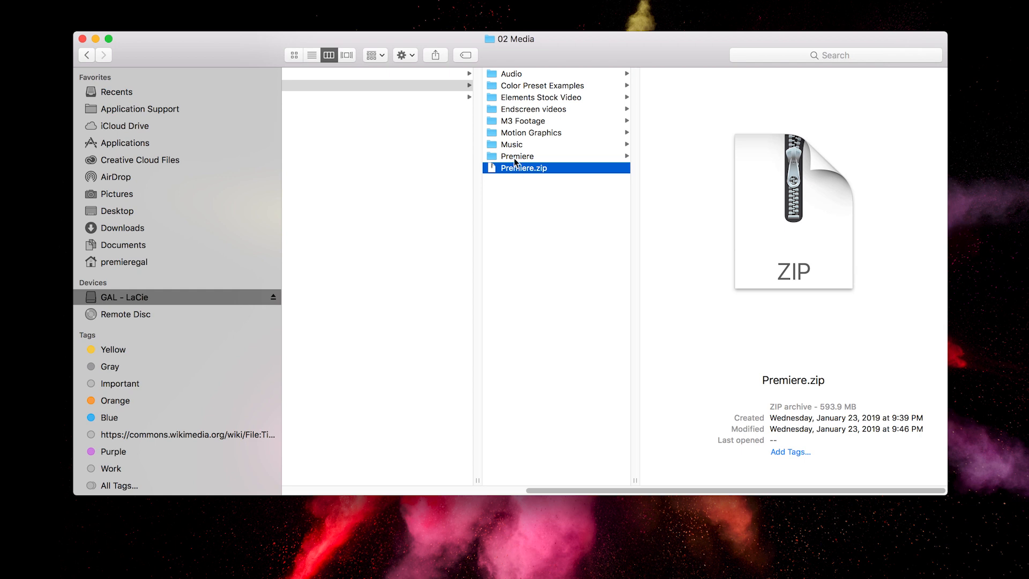
Step: Browse the Premiere folder in 02 Media, peeking into Footage, to list the transitions .prproj files
{"action": "left_click", "coordinate": [516, 156]}
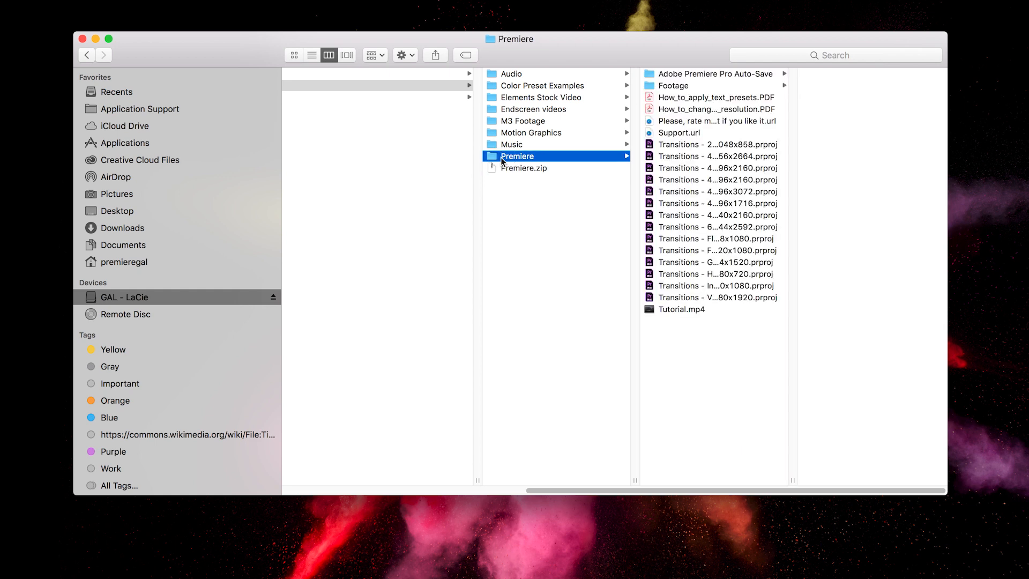
{"action": "mouse_move", "coordinate": [703, 133]}
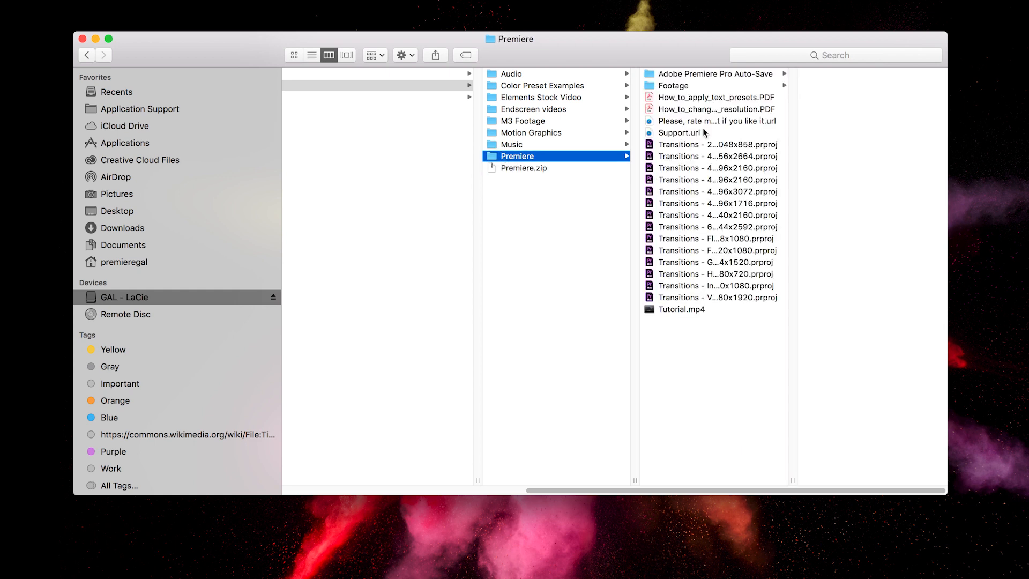
{"action": "mouse_move", "coordinate": [706, 115]}
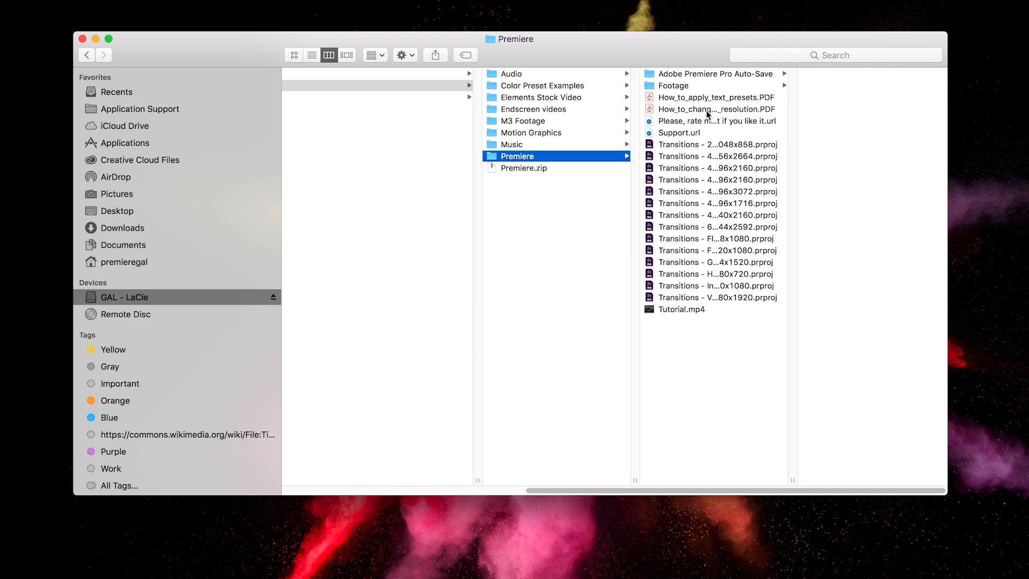
{"action": "left_click", "coordinate": [674, 85]}
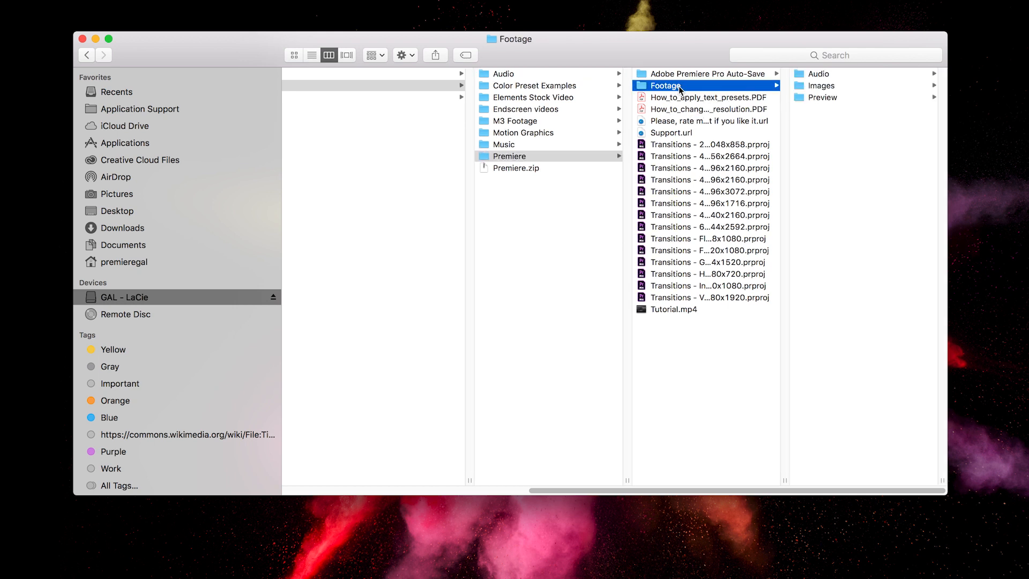
{"action": "left_click", "coordinate": [709, 144]}
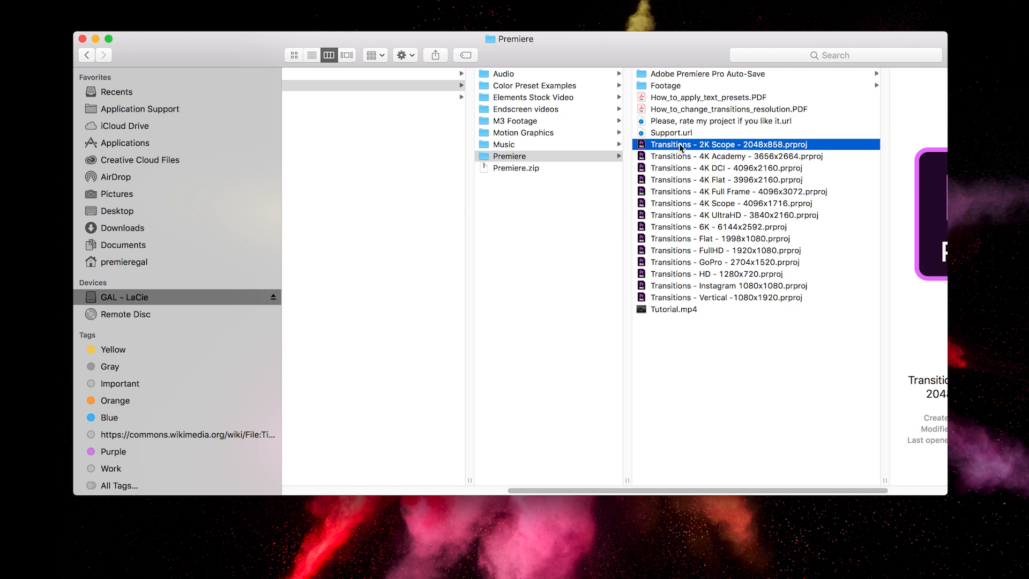
{"action": "mouse_move", "coordinate": [666, 300]}
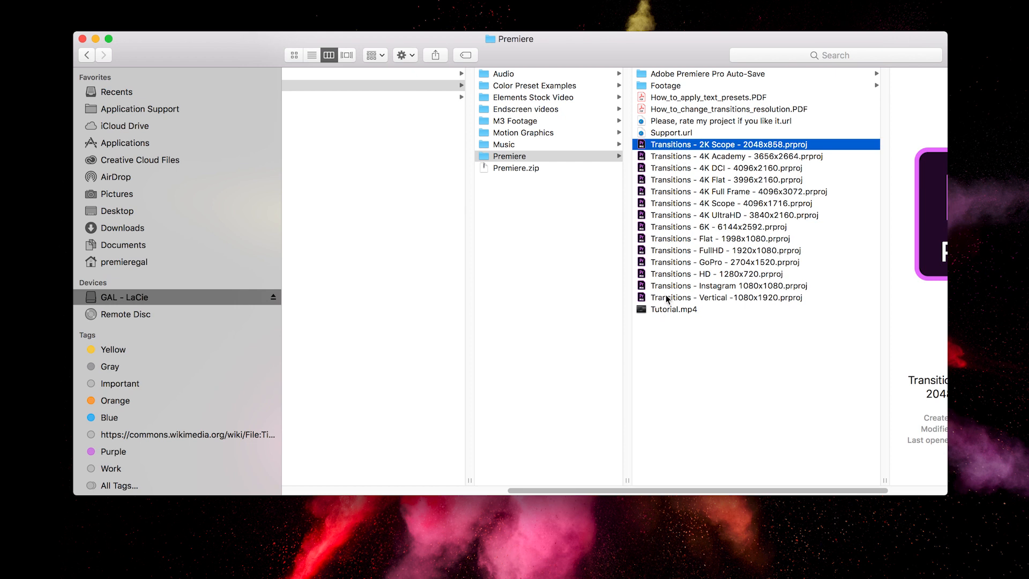
{"action": "mouse_move", "coordinate": [706, 299]}
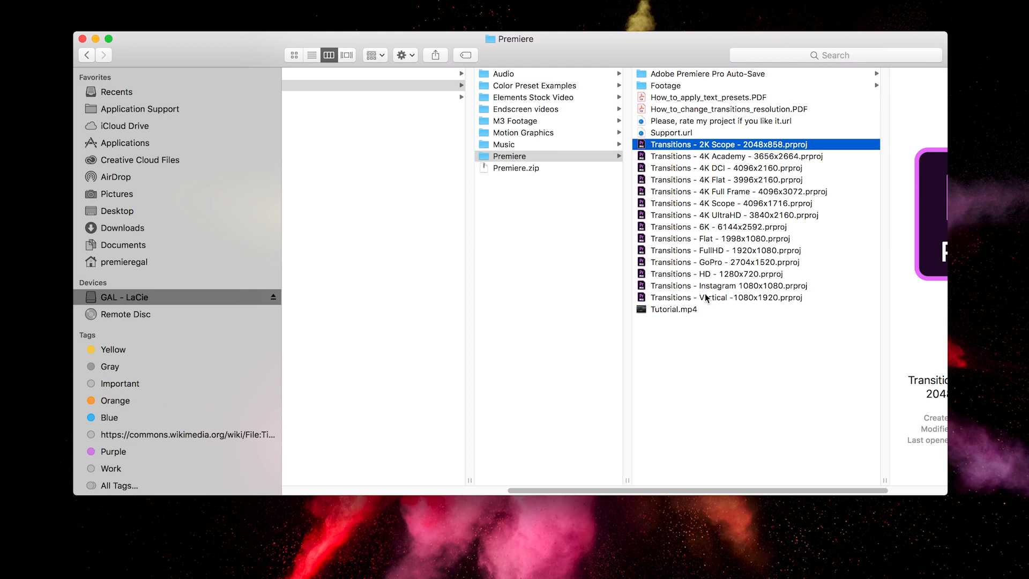
{"action": "mouse_move", "coordinate": [709, 257]}
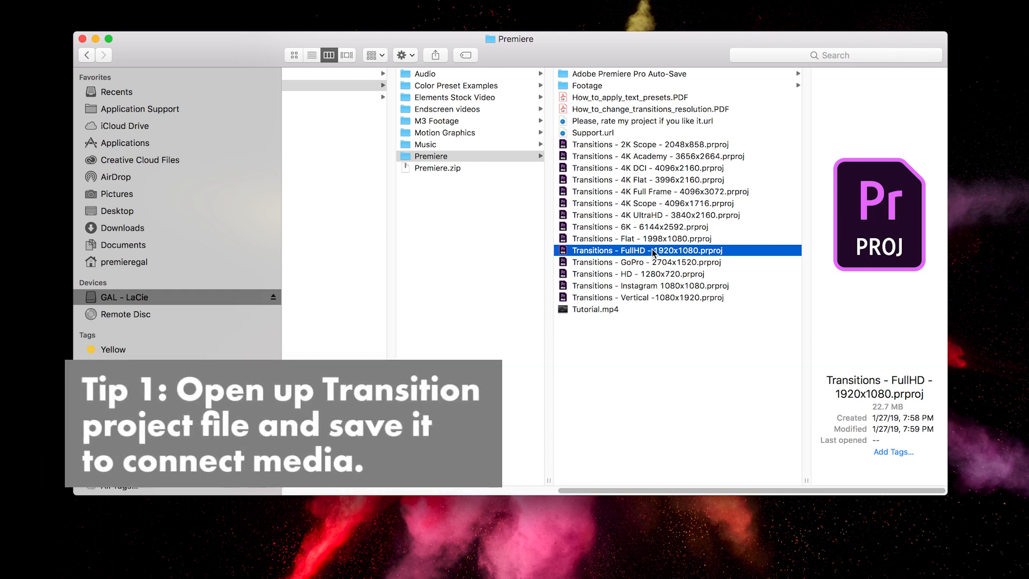
Step: Launch Transitions - FullHD - 1920x1080.prproj from Finder into Premiere Pro
{"action": "double_click", "coordinate": [647, 250]}
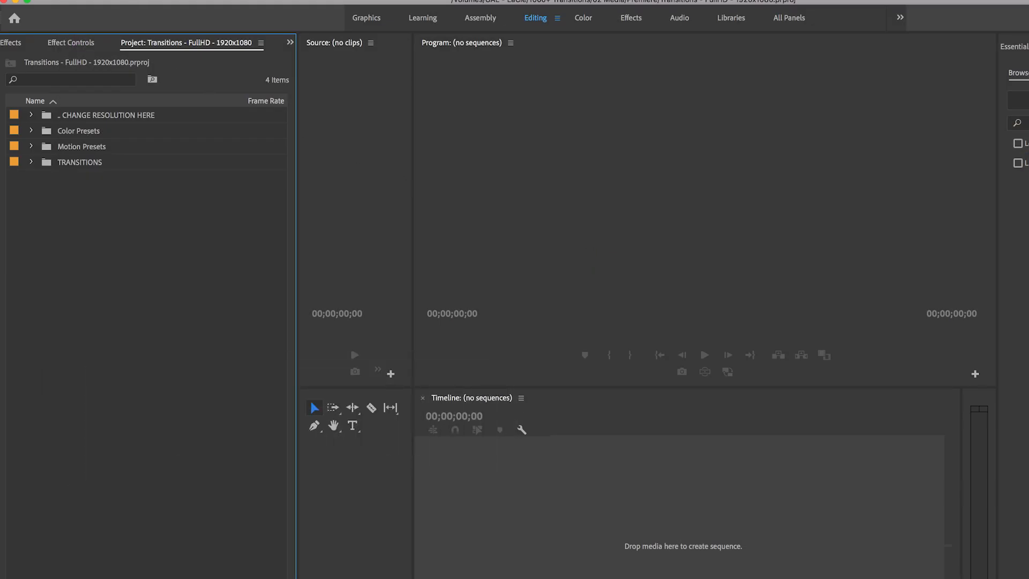
{"action": "left_click", "coordinate": [124, 6]}
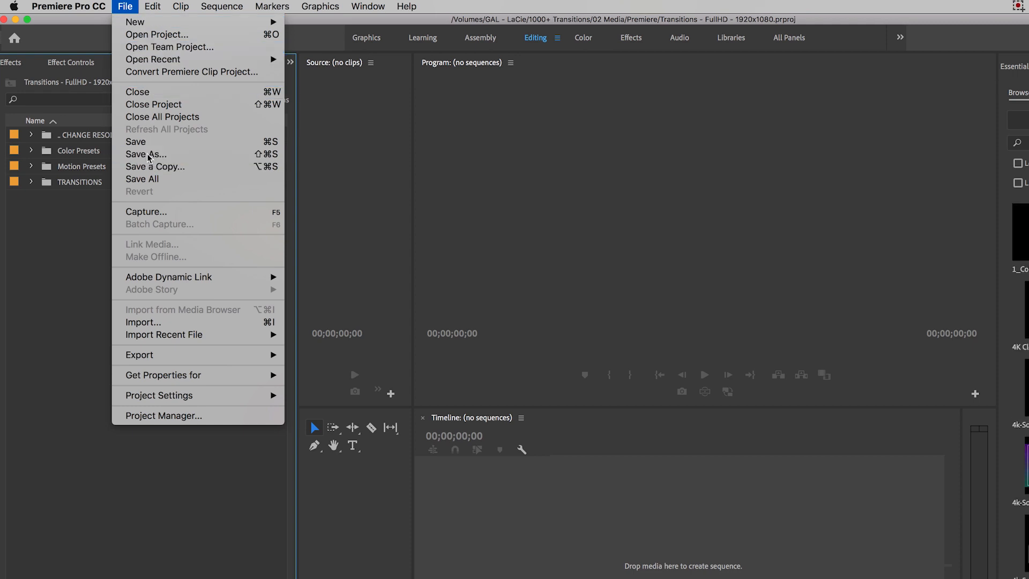
Step: Save As over the existing Transitions - FullHD - 1920x1080 file in Premiere, replacing it
{"action": "left_click", "coordinate": [146, 153]}
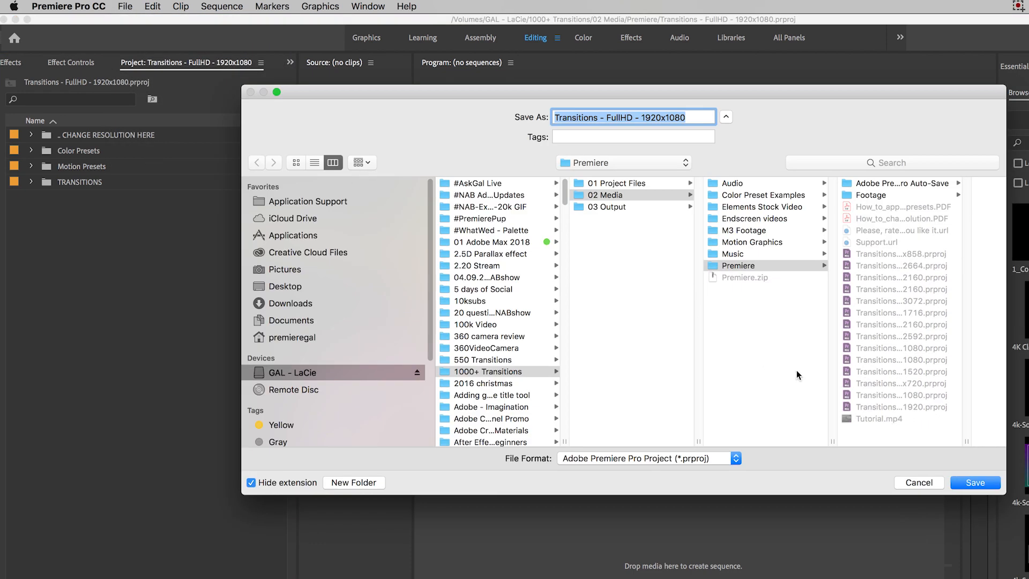
{"action": "left_click", "coordinate": [975, 482]}
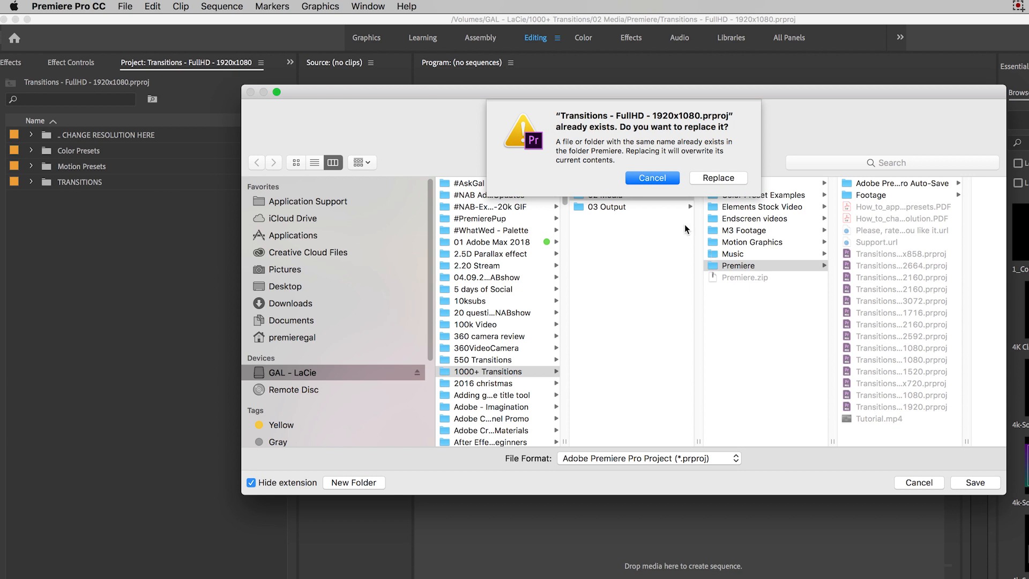
{"action": "mouse_move", "coordinate": [707, 191]}
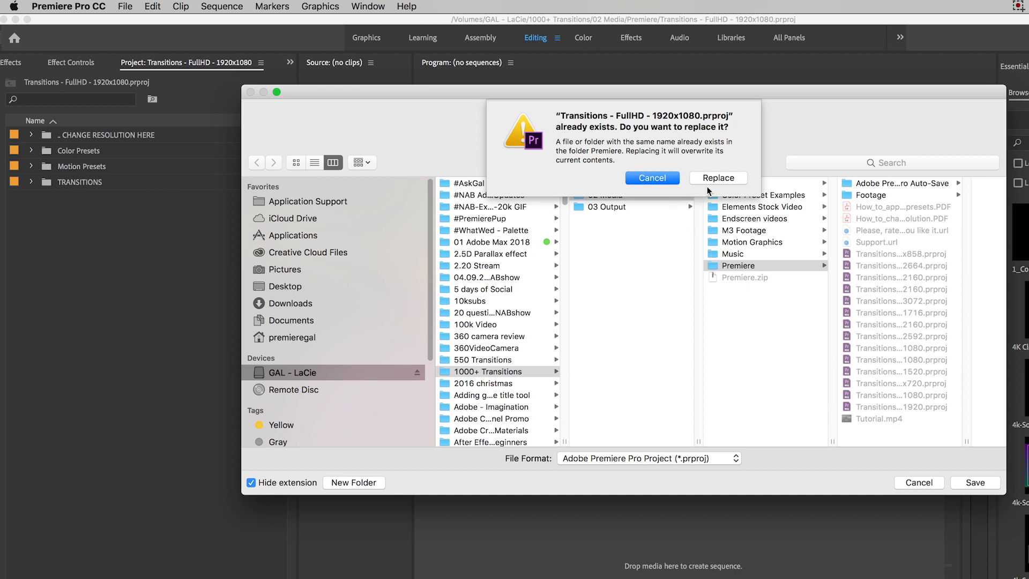
{"action": "left_click", "coordinate": [719, 178]}
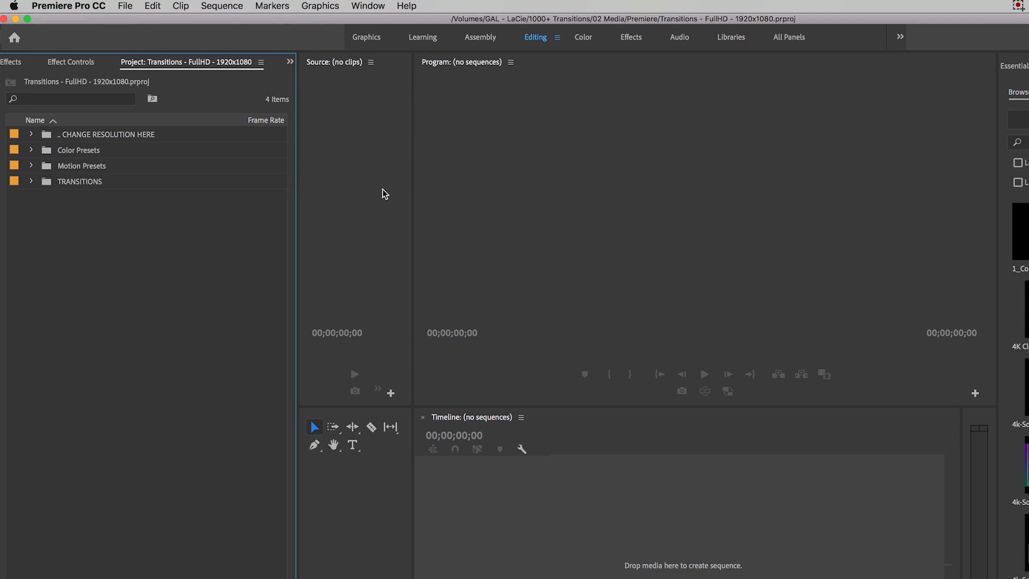
{"action": "mouse_move", "coordinate": [268, 181]}
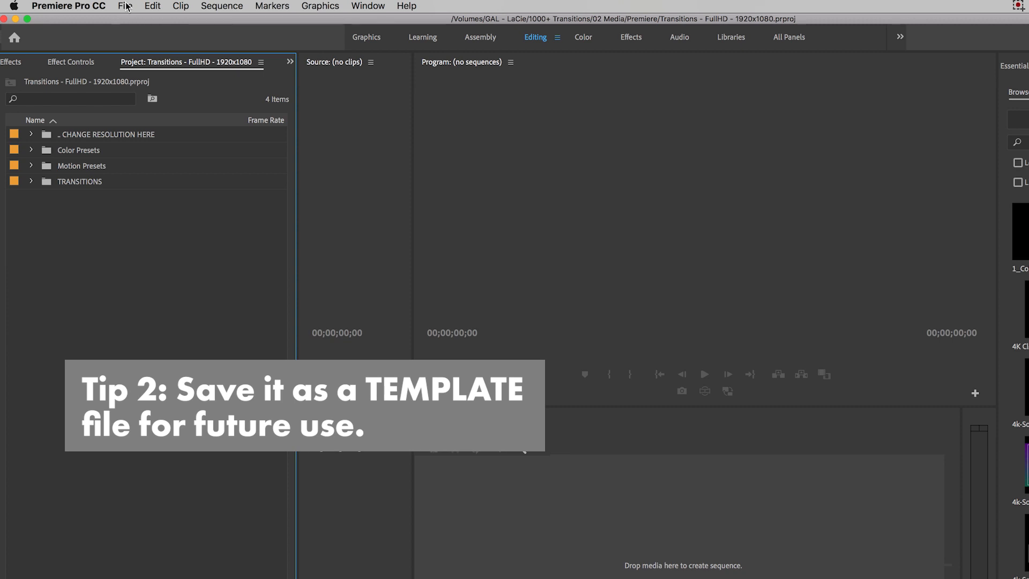
{"action": "left_click", "coordinate": [78, 151]}
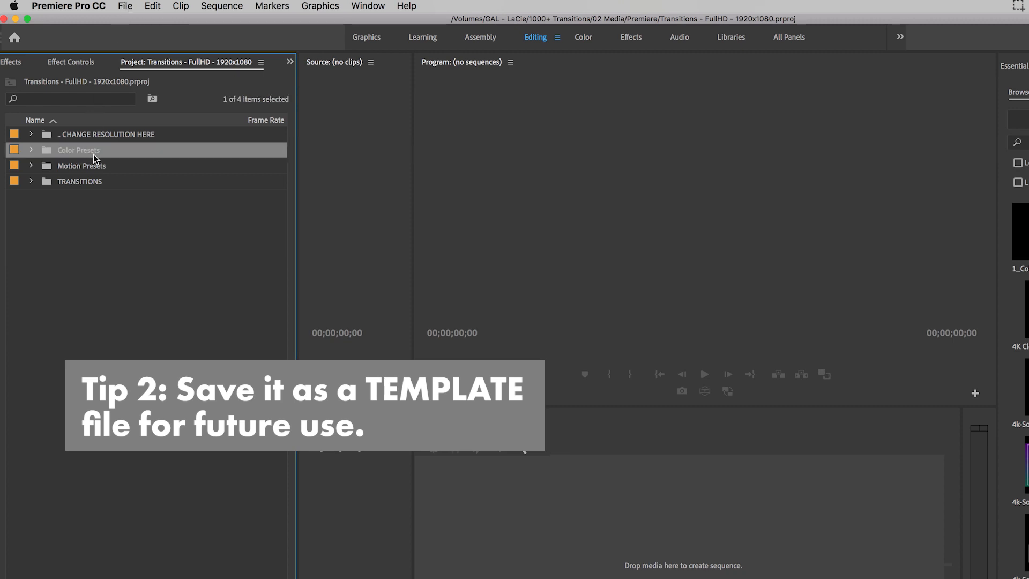
{"action": "mouse_move", "coordinate": [96, 186]}
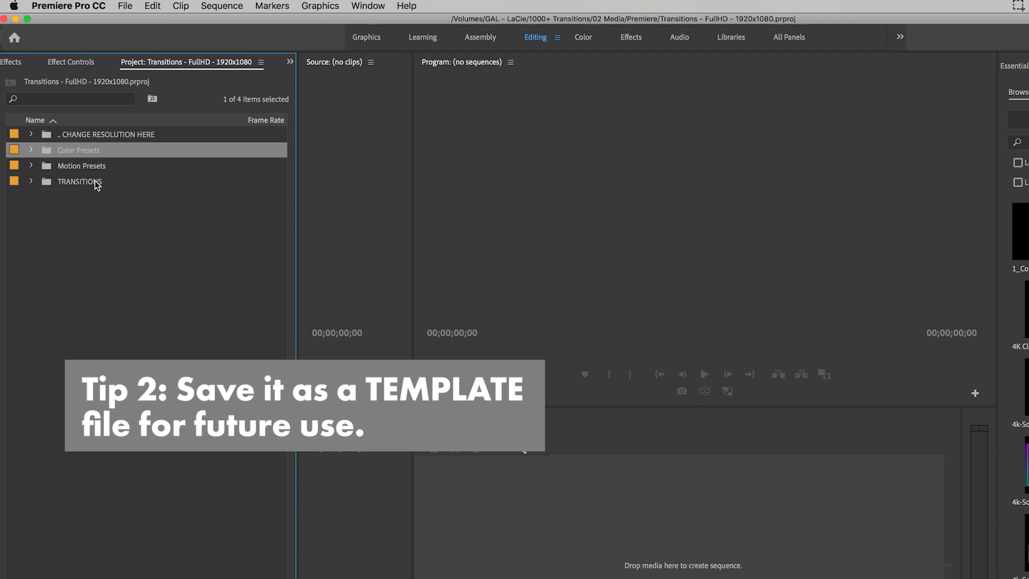
{"action": "mouse_move", "coordinate": [81, 181]}
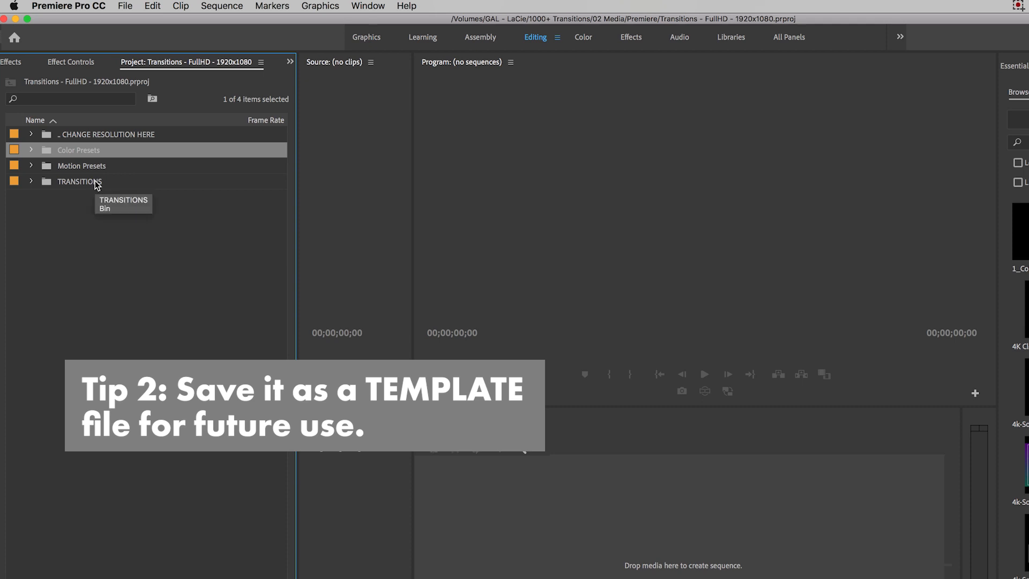
Step: Start Save As and create a new TEMPLATES folder as the destination
{"action": "left_click", "coordinate": [124, 6]}
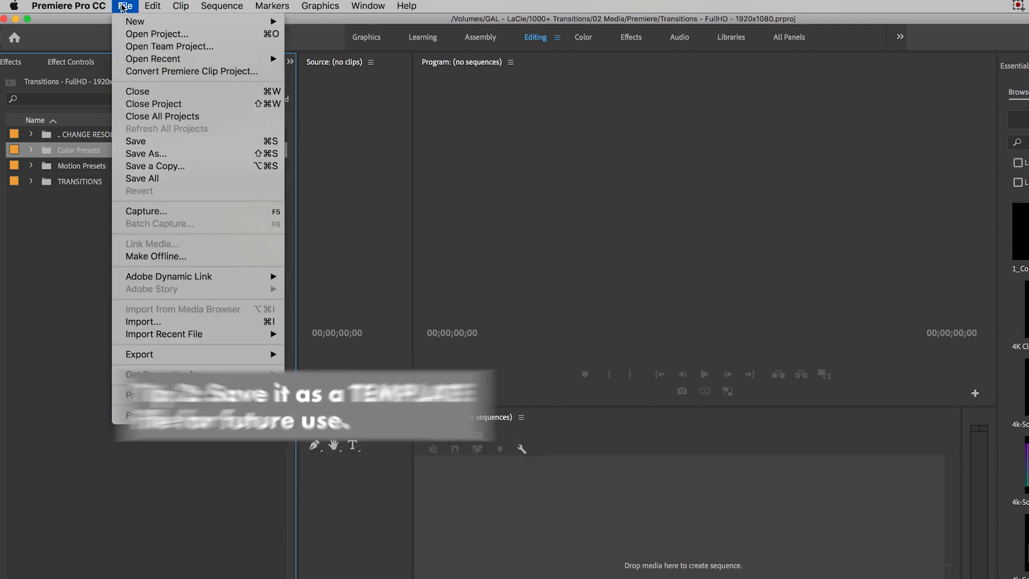
{"action": "left_click", "coordinate": [146, 153]}
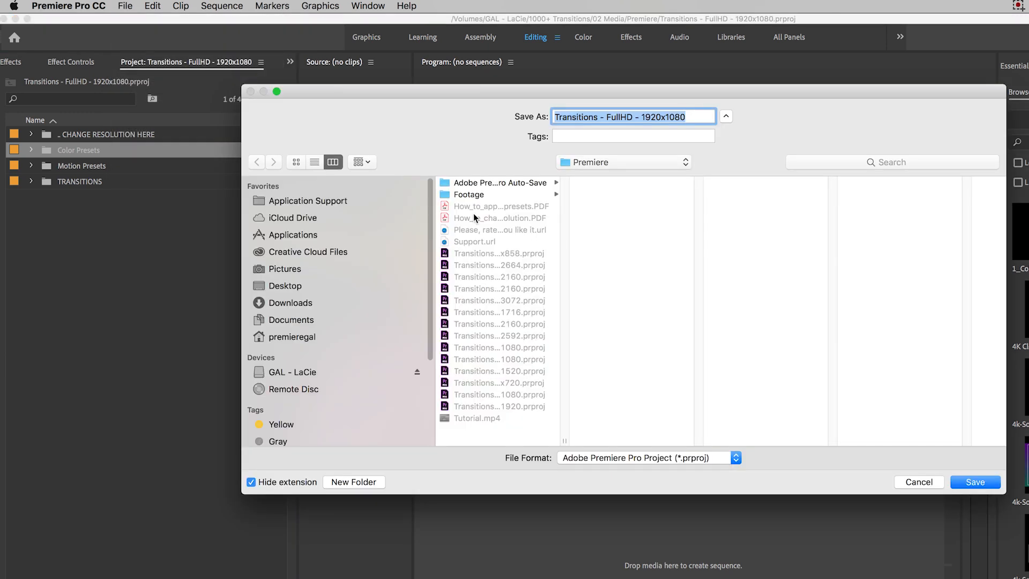
{"action": "mouse_move", "coordinate": [478, 440]}
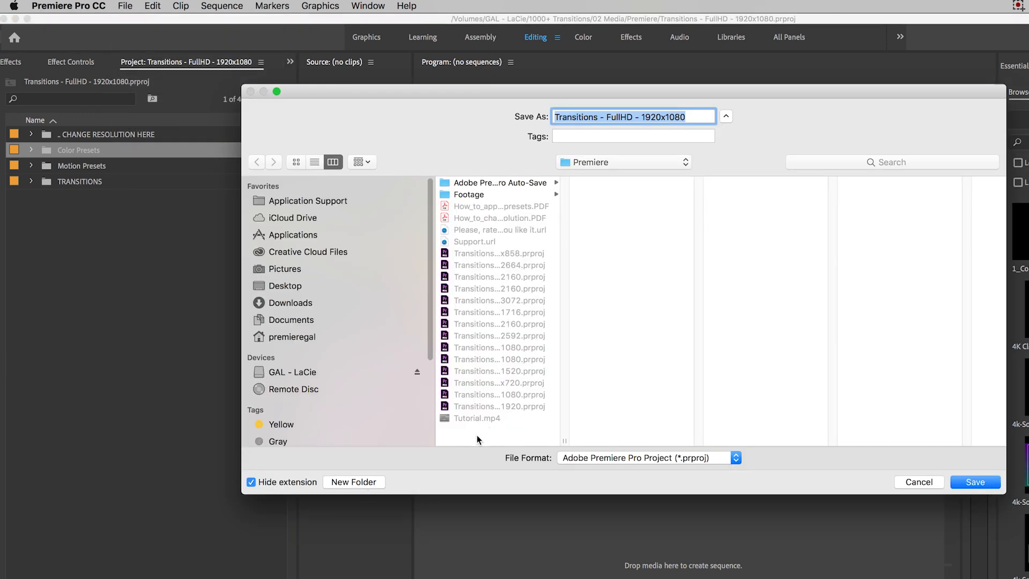
{"action": "left_click", "coordinate": [353, 482]}
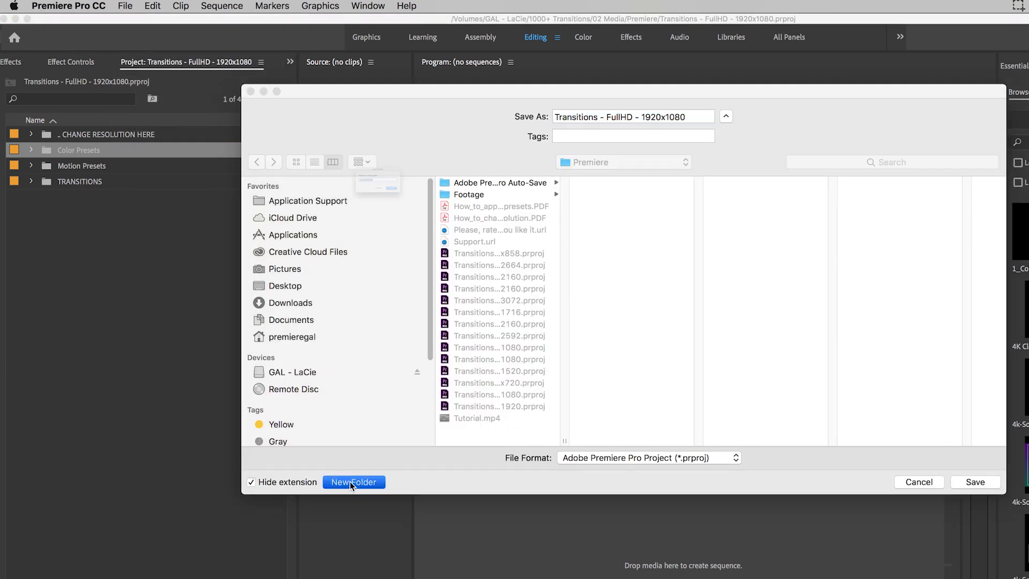
{"action": "left_click", "coordinate": [353, 482]}
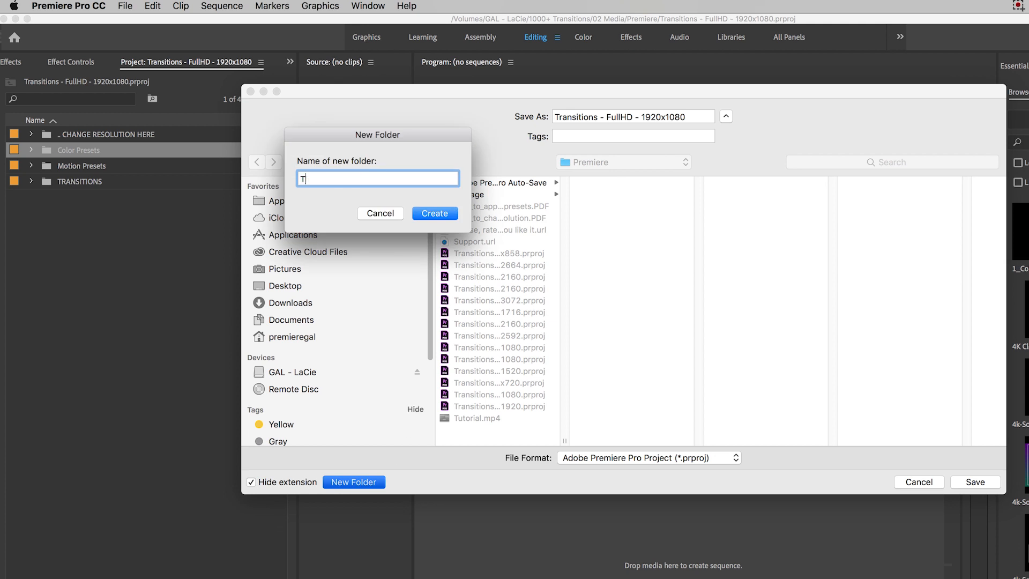
{"action": "left_click", "coordinate": [380, 212]}
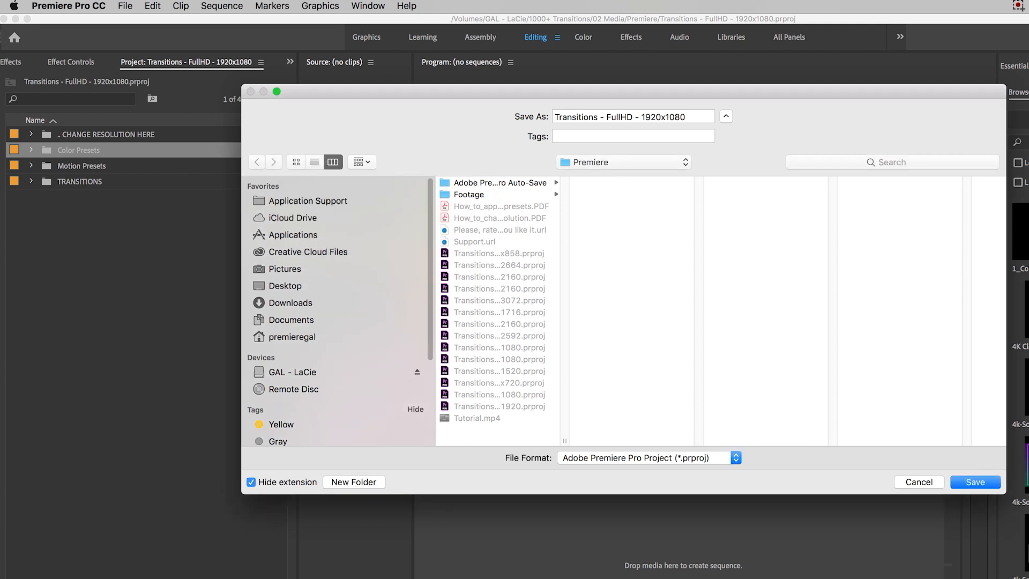
Step: Save the copy as TEMPLATE-Transitions - FullHD - 1920x1080 inside TEMPLATES
{"action": "left_click", "coordinate": [477, 253]}
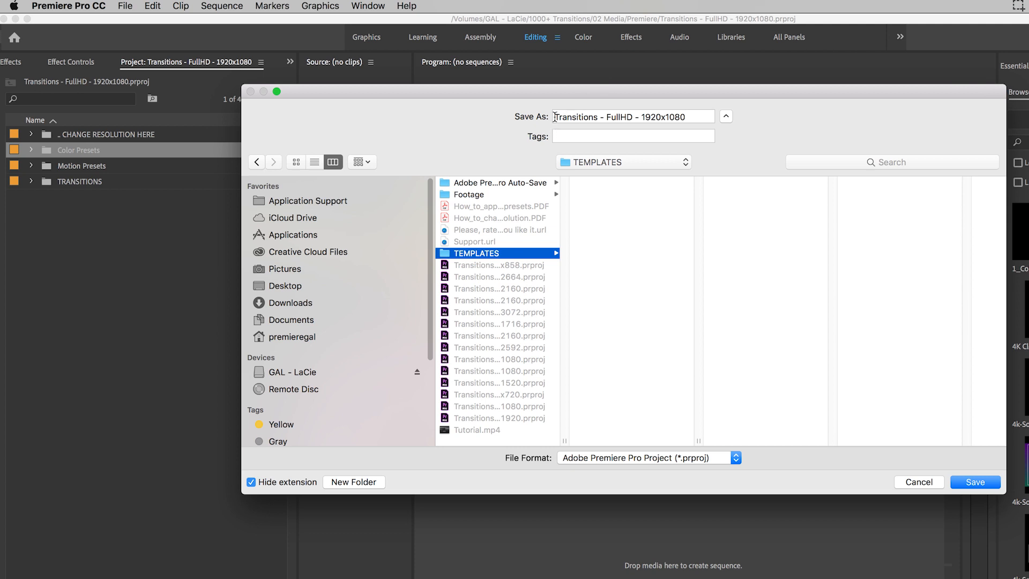
{"action": "type", "text": "TEMPLATE-"}
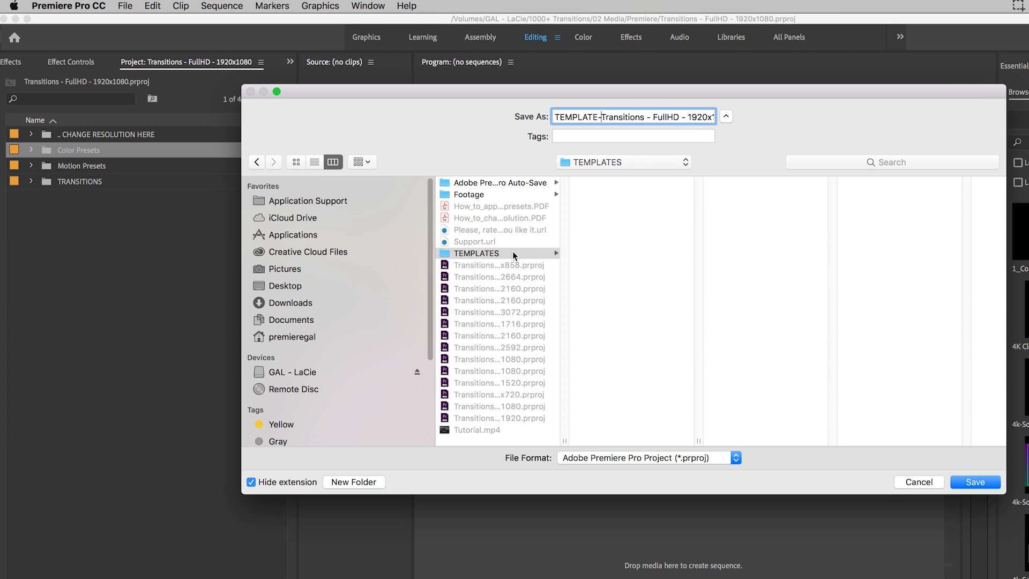
{"action": "mouse_move", "coordinate": [508, 284]}
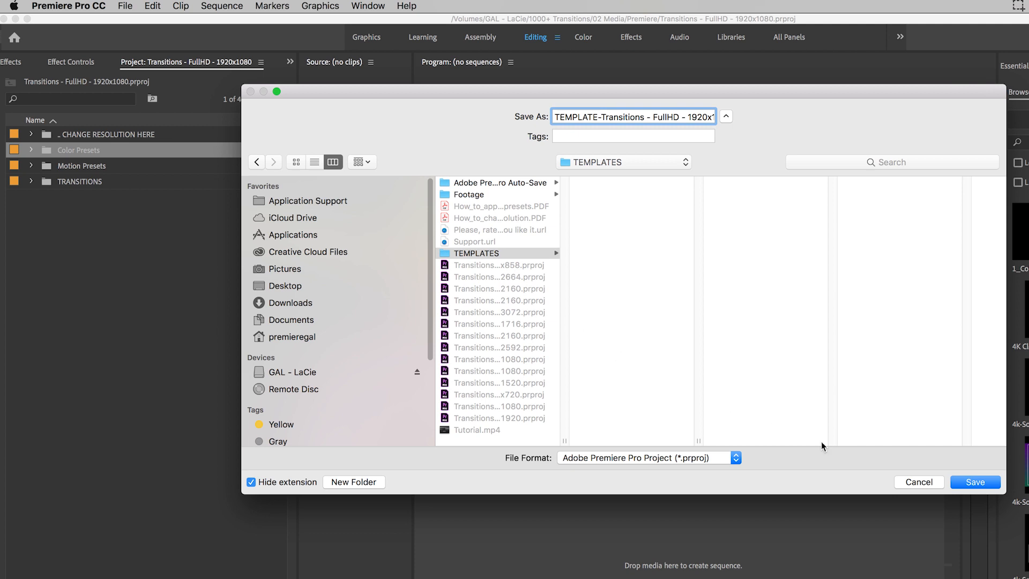
{"action": "left_click", "coordinate": [974, 481]}
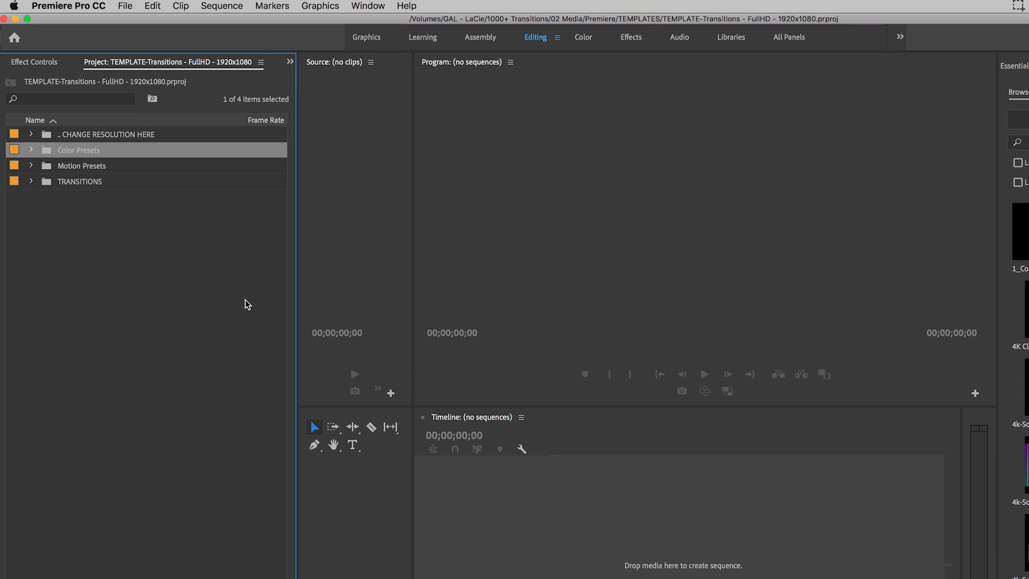
{"action": "mouse_move", "coordinate": [241, 296]}
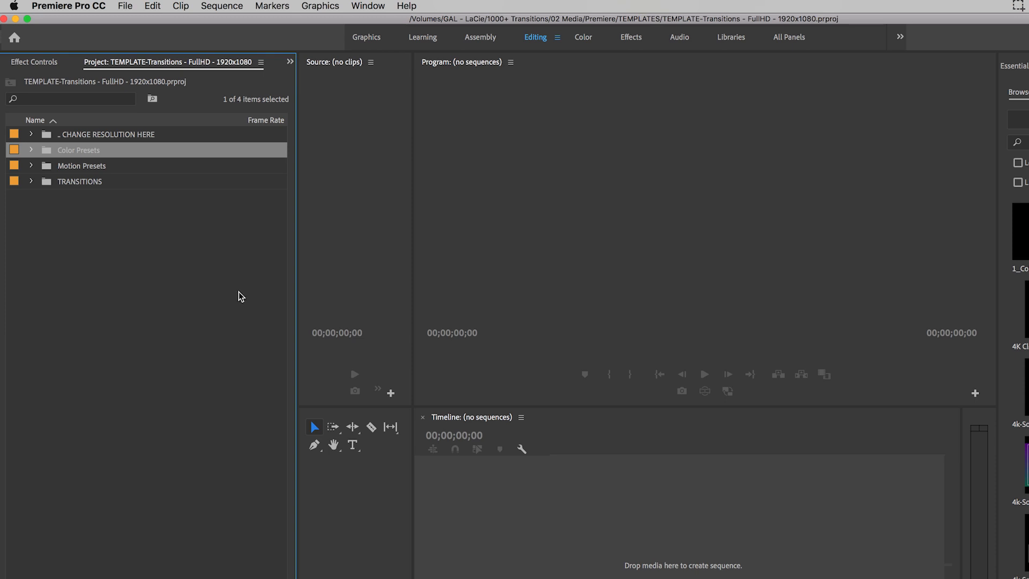
{"action": "mouse_move", "coordinate": [145, 225]}
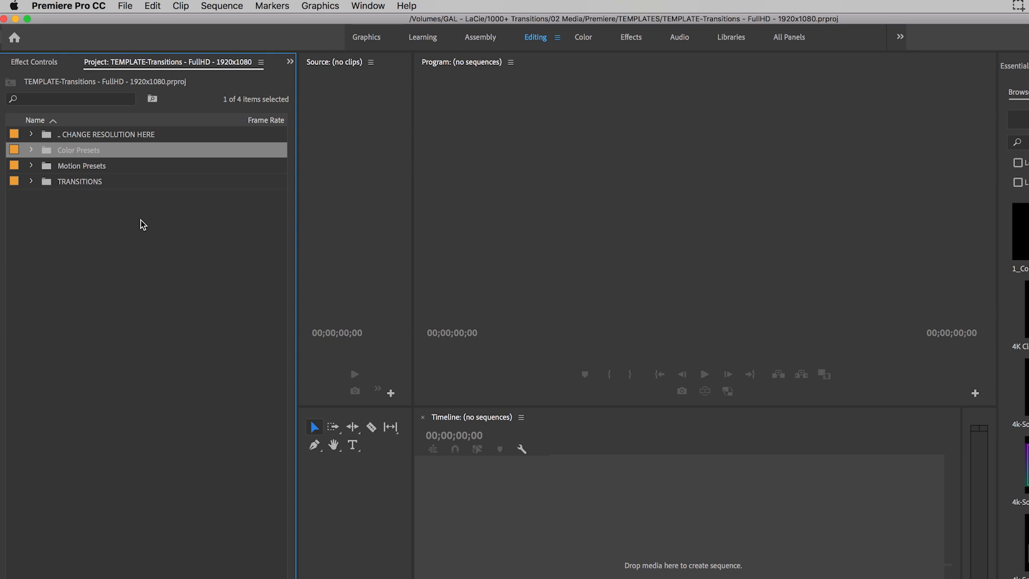
Step: Close the TEMPLATE-Transitions project, leaving the workspace empty
{"action": "left_click", "coordinate": [124, 7]}
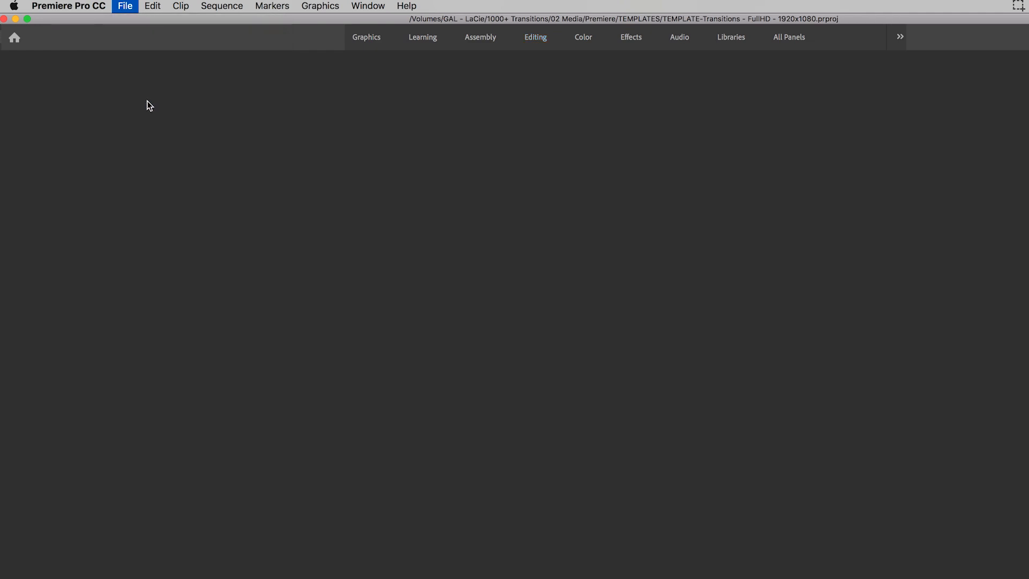
Step: Create a new project named DEMO located in the 01 Project Files folder
{"action": "left_click", "coordinate": [14, 36]}
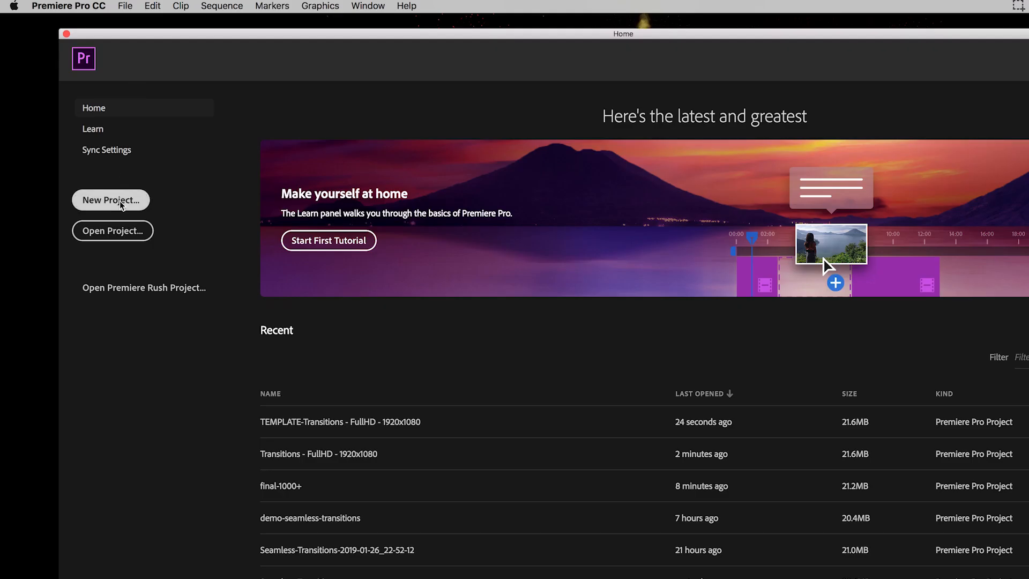
{"action": "left_click", "coordinate": [110, 199]}
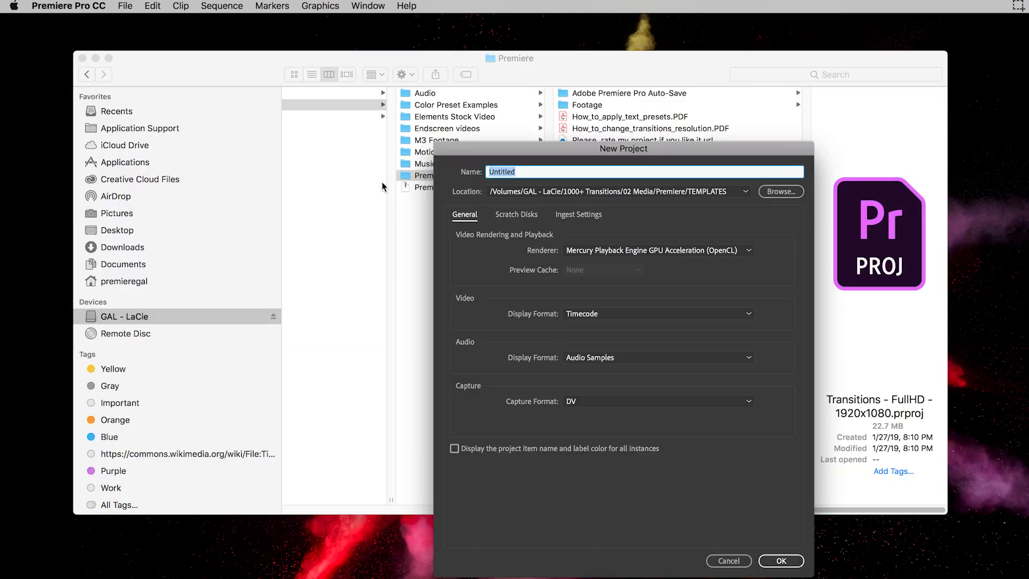
{"action": "type", "text": "DEMO"}
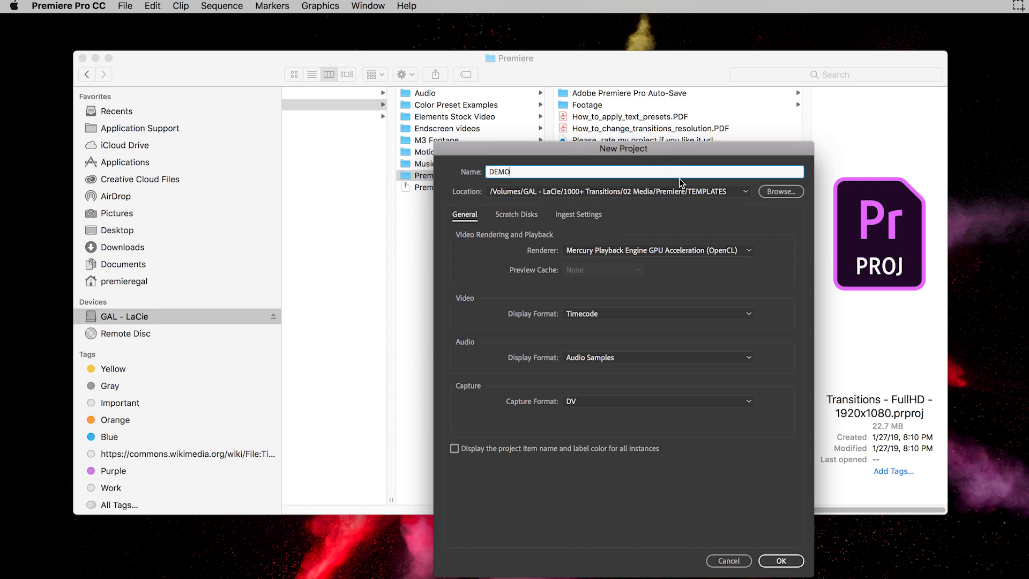
{"action": "left_click", "coordinate": [780, 191]}
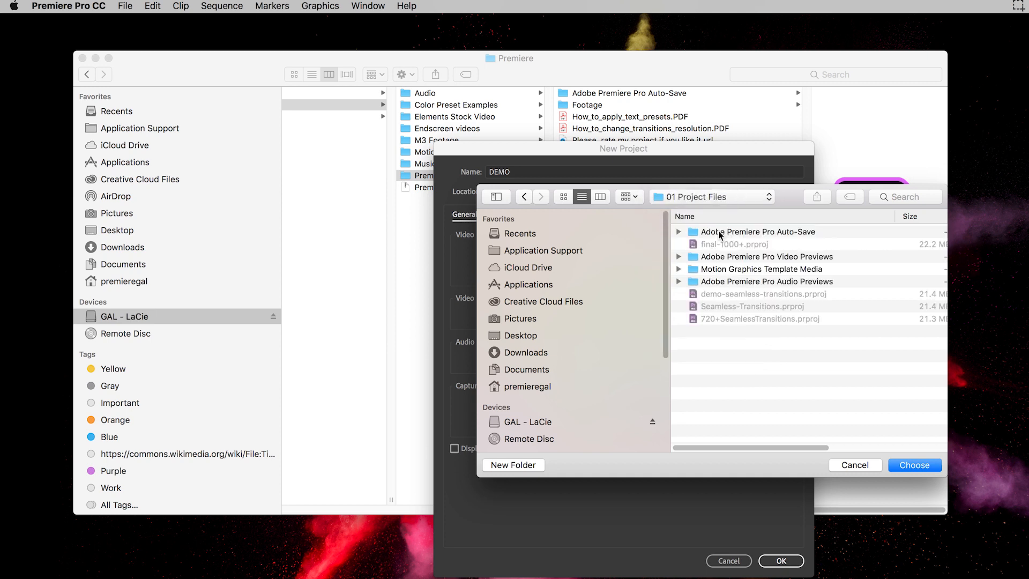
{"action": "left_click", "coordinate": [913, 464]}
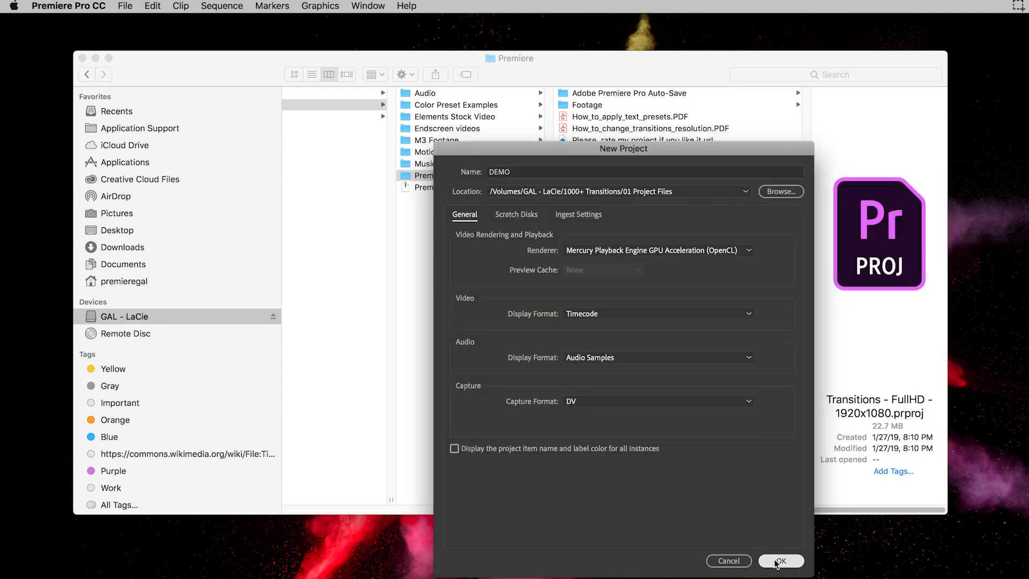
{"action": "left_click", "coordinate": [780, 561]}
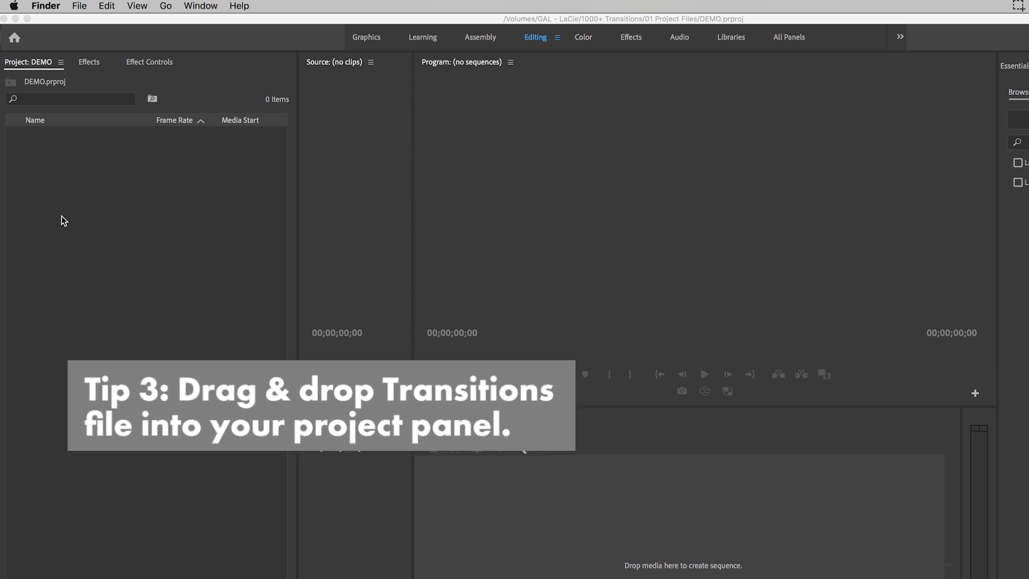
{"action": "mouse_move", "coordinate": [157, 526]}
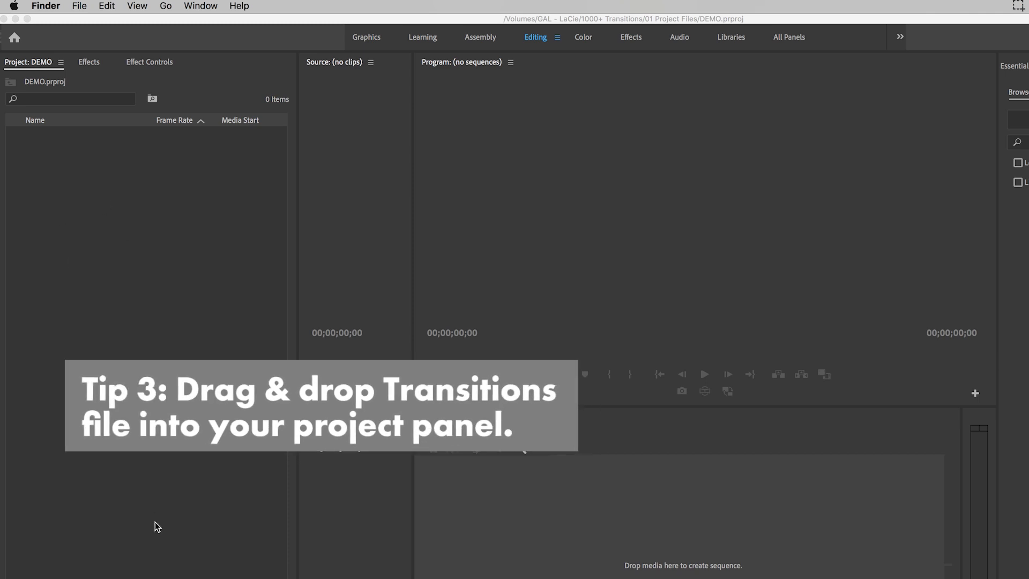
{"action": "mouse_move", "coordinate": [156, 551]}
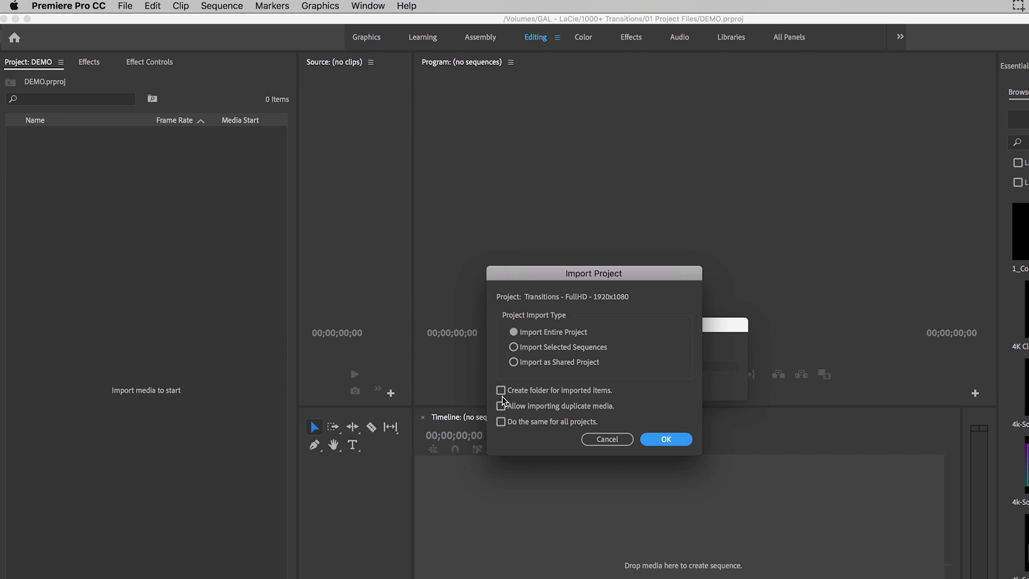
Step: Import the whole Transitions project with Create folder for imported items and Allow importing duplicate media enabled
{"action": "left_click", "coordinate": [501, 390]}
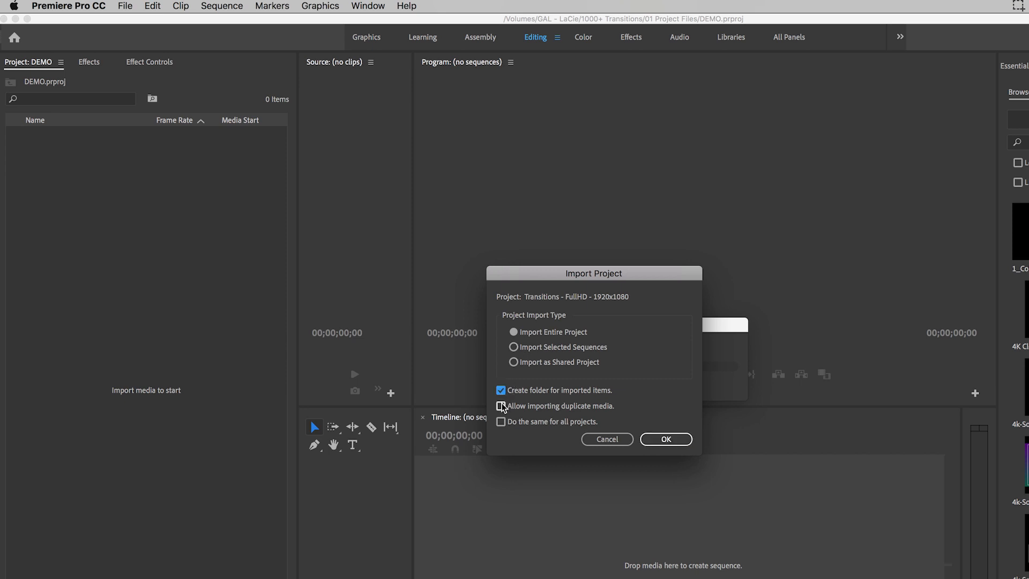
{"action": "left_click", "coordinate": [500, 405]}
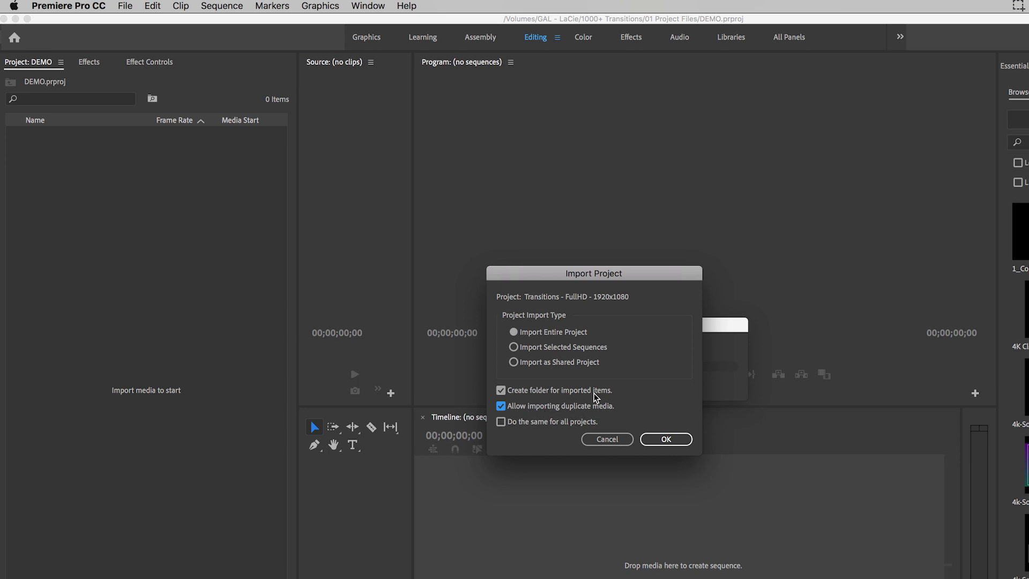
{"action": "mouse_move", "coordinate": [588, 343]}
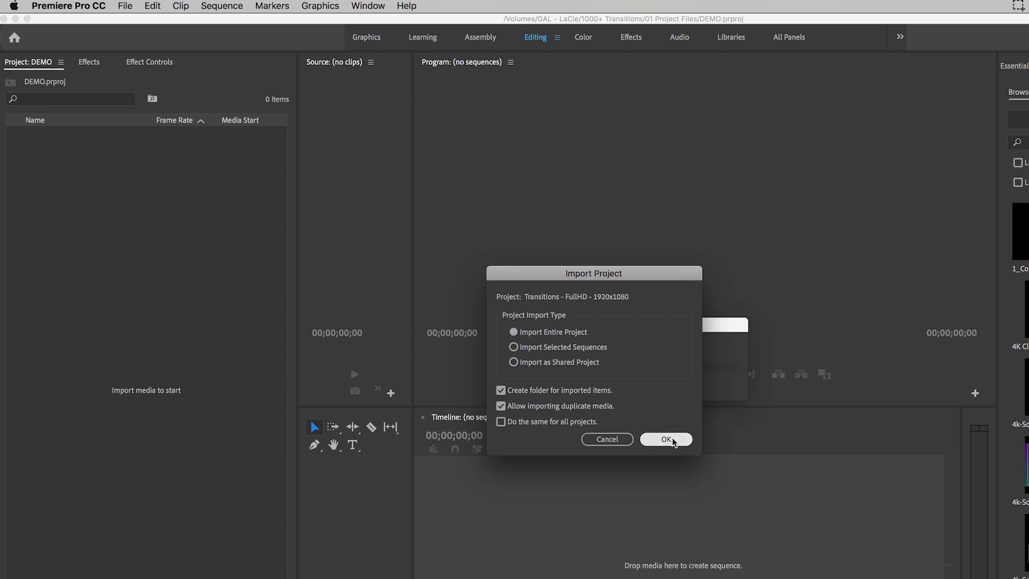
{"action": "left_click", "coordinate": [665, 439]}
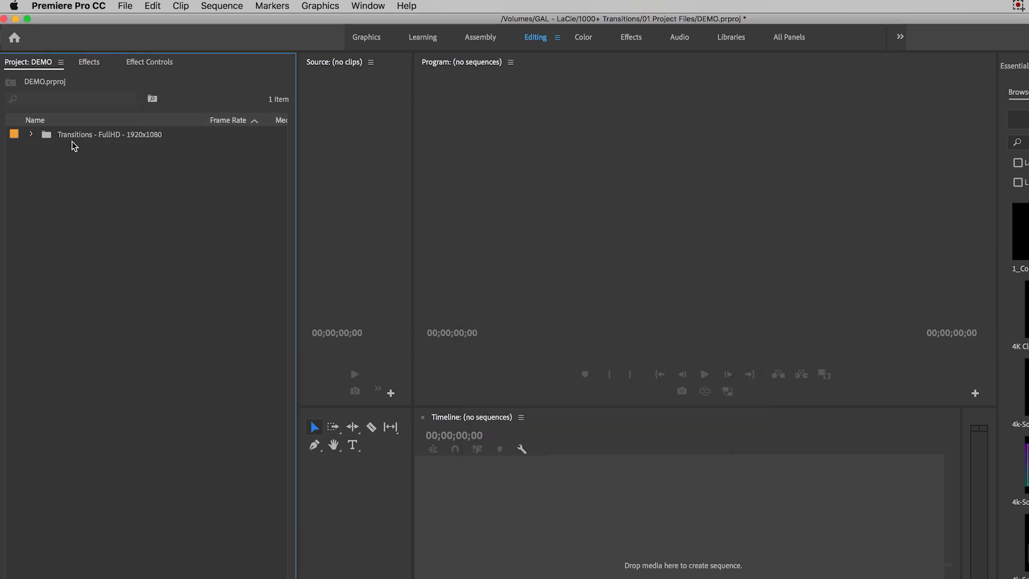
Step: Expand the imported folder and TRANSITIONS, peek into 01. Zoom's Anchor zoom, then expand 14. Text Transitions
{"action": "left_click", "coordinate": [109, 135]}
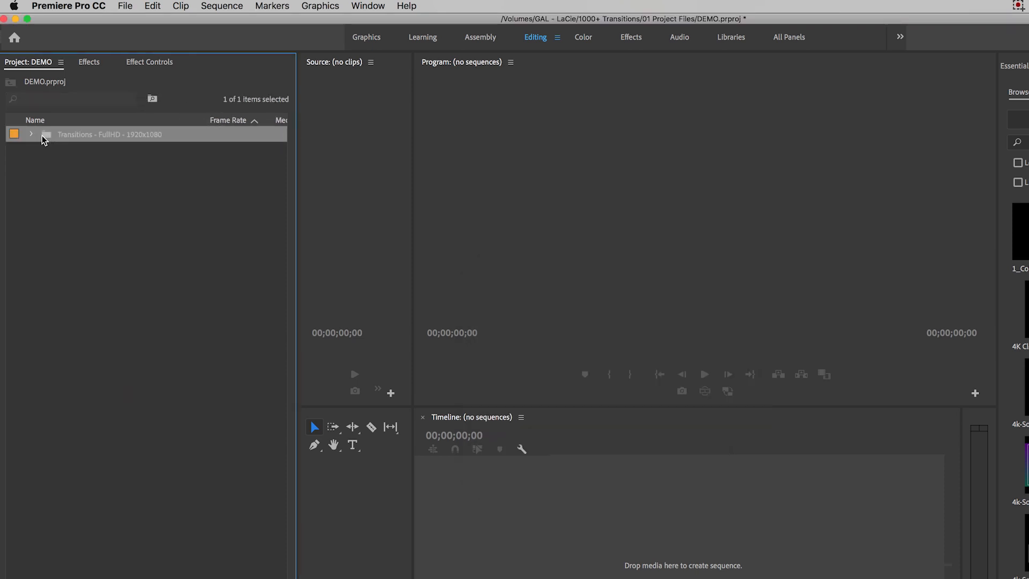
{"action": "left_click", "coordinate": [30, 134]}
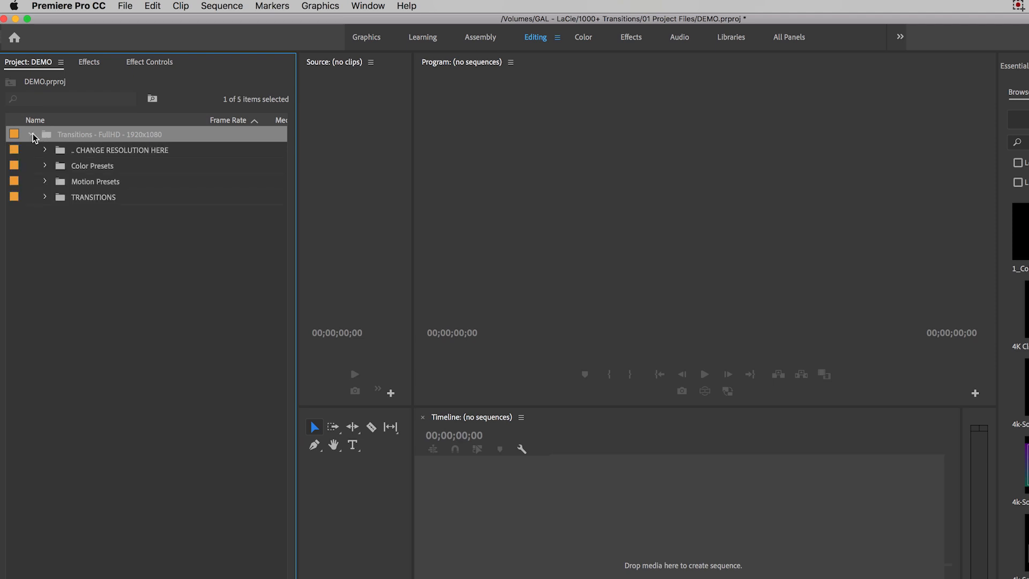
{"action": "left_click", "coordinate": [30, 135]}
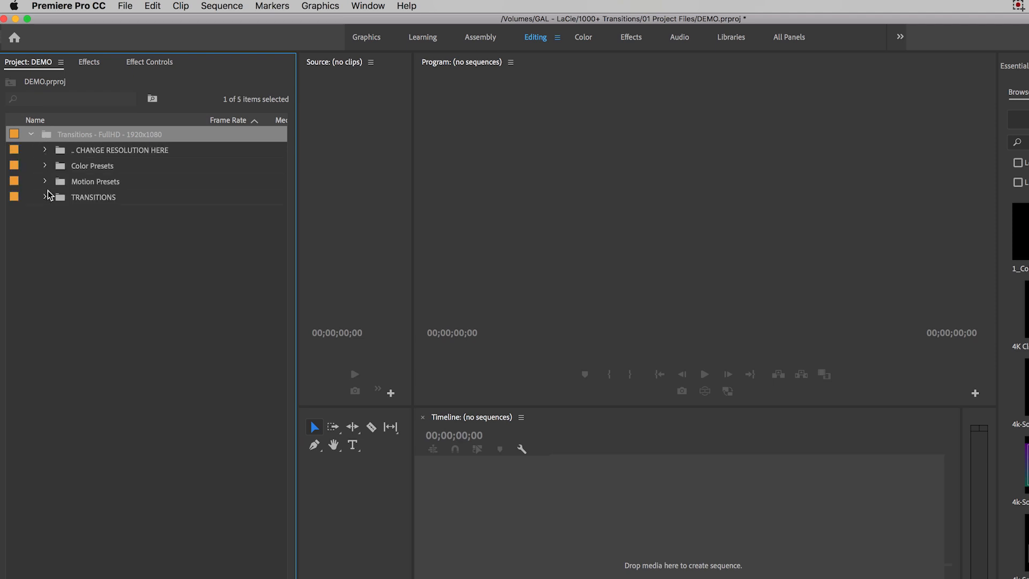
{"action": "left_click", "coordinate": [45, 198]}
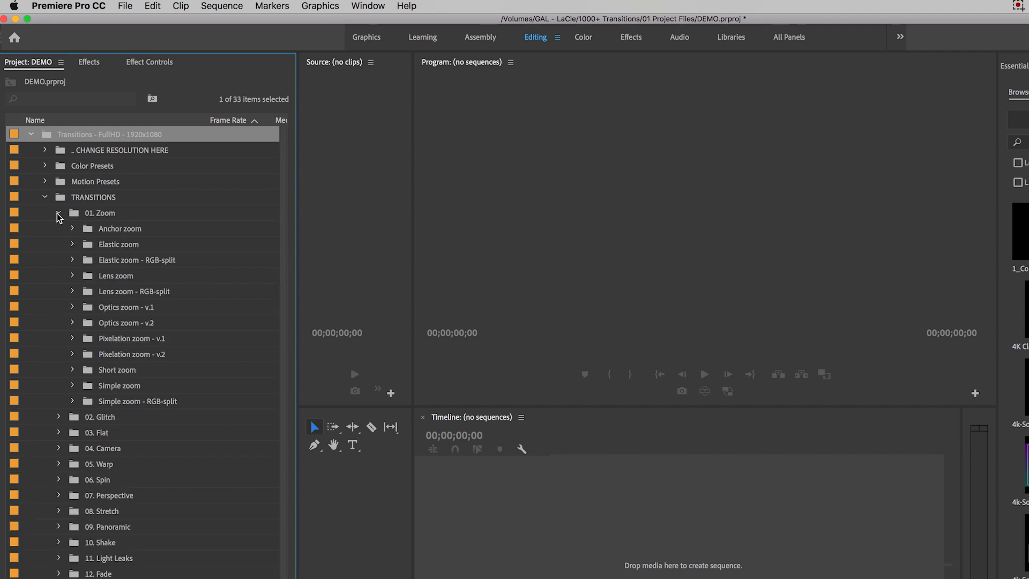
{"action": "left_click", "coordinate": [72, 227]}
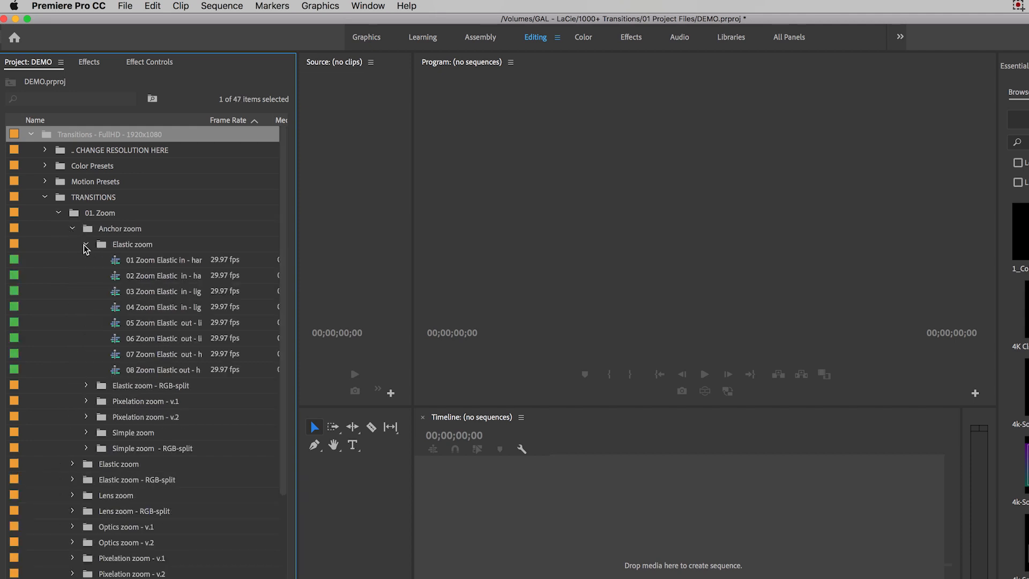
{"action": "left_click", "coordinate": [58, 197]}
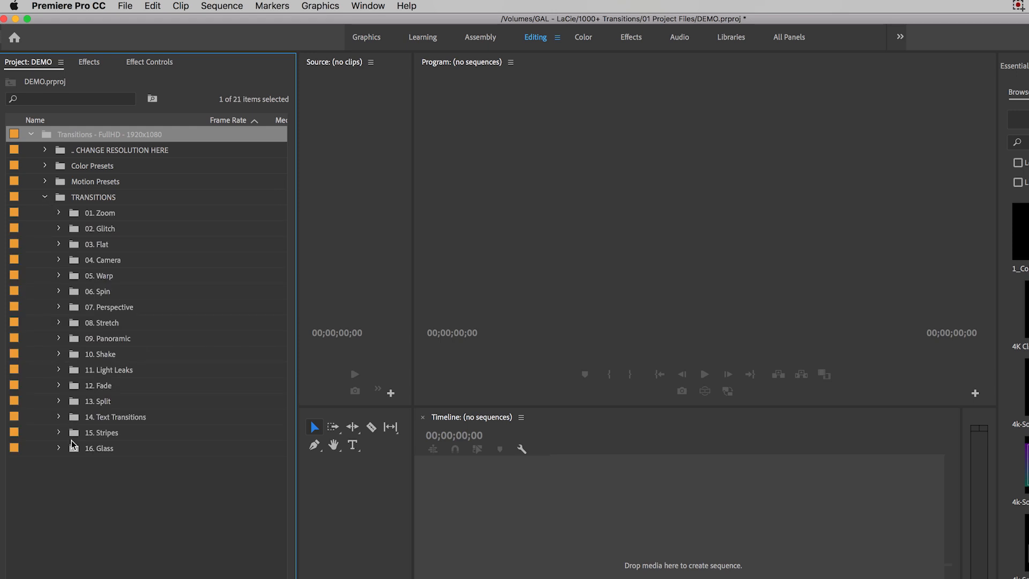
{"action": "left_click", "coordinate": [57, 417]}
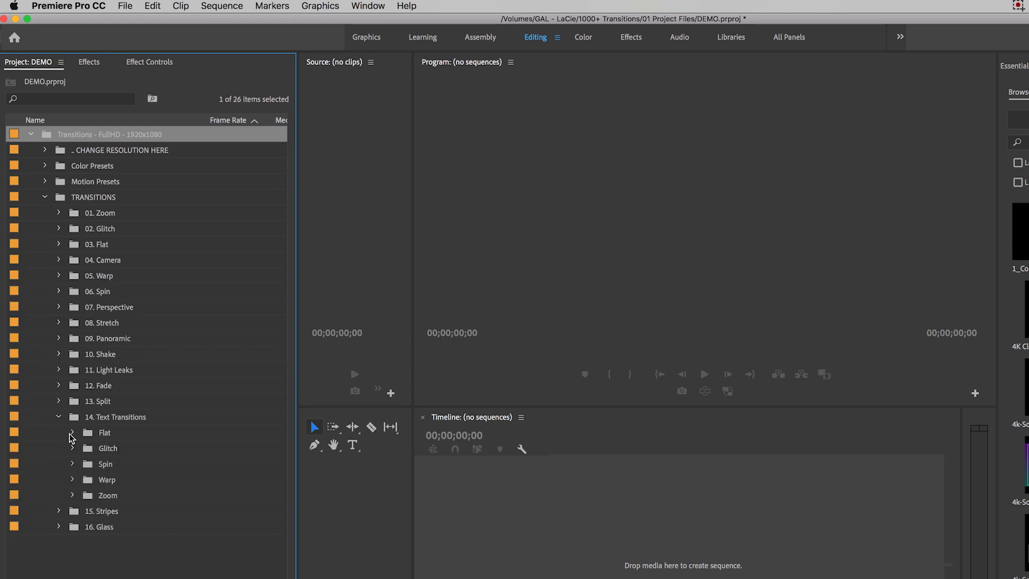